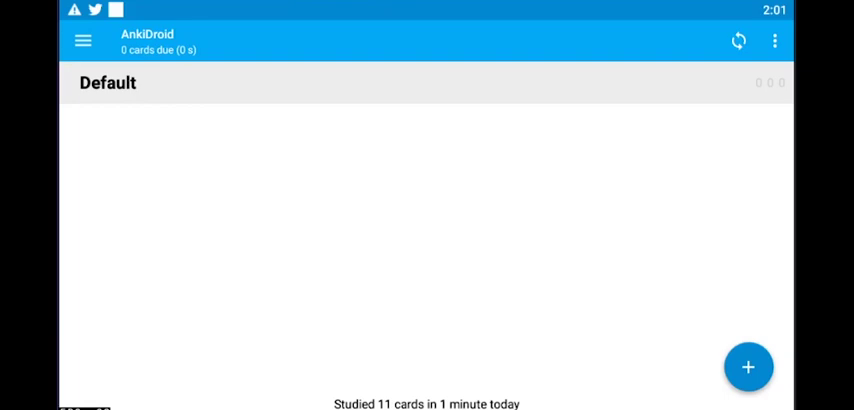
{"action": "mouse_move", "coordinate": [352, 230]}
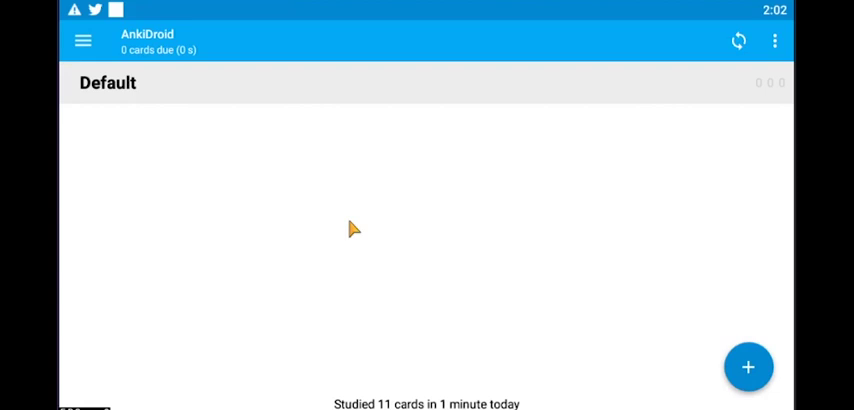
{"action": "mouse_move", "coordinate": [530, 196]}
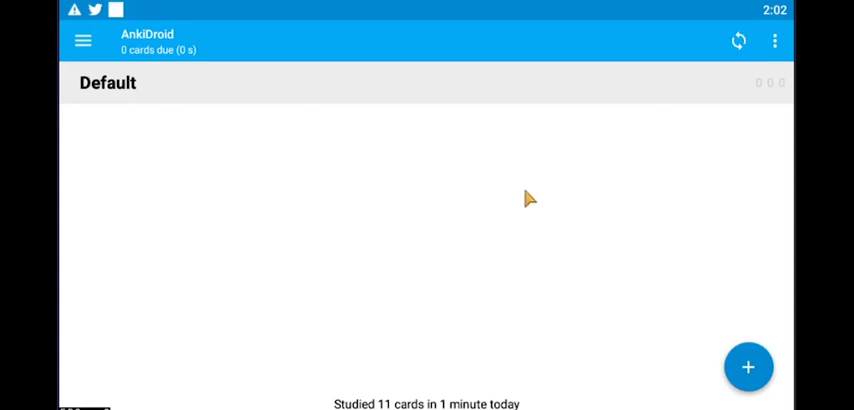
{"action": "mouse_move", "coordinate": [444, 268]}
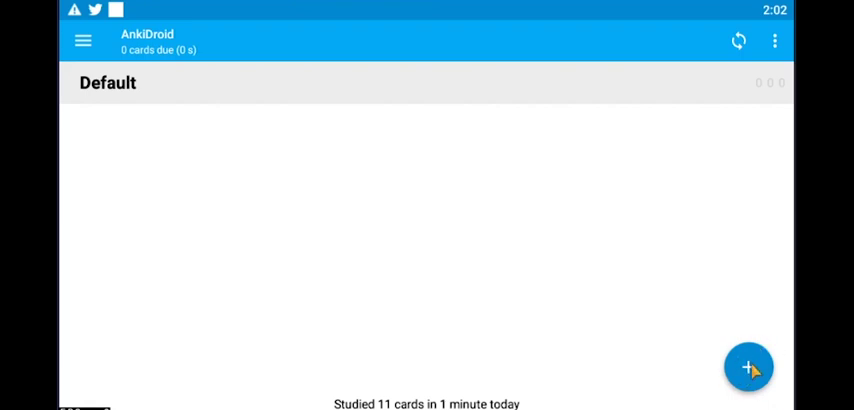
Step: Create a new deck named CLINICAL CHEMISTRY from the add menu
{"action": "left_click", "coordinate": [748, 368]}
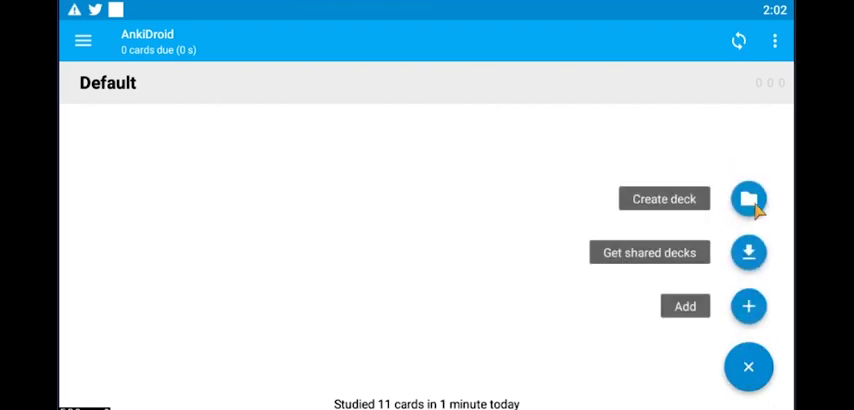
{"action": "type", "text": "CL"}
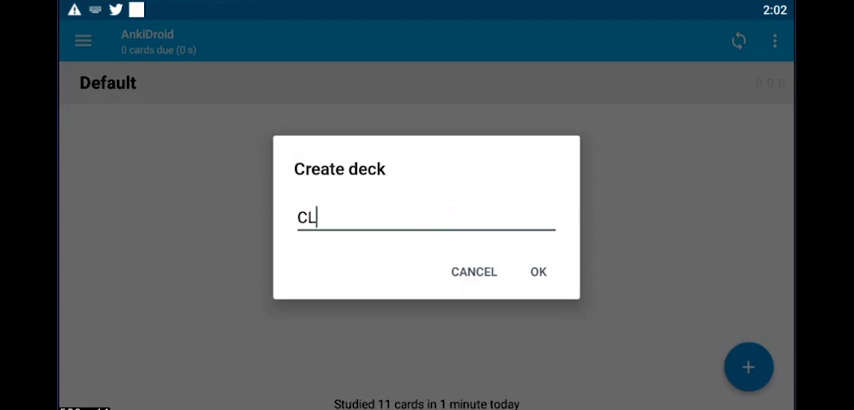
{"action": "type", "text": "INICAL CHEMISTR"}
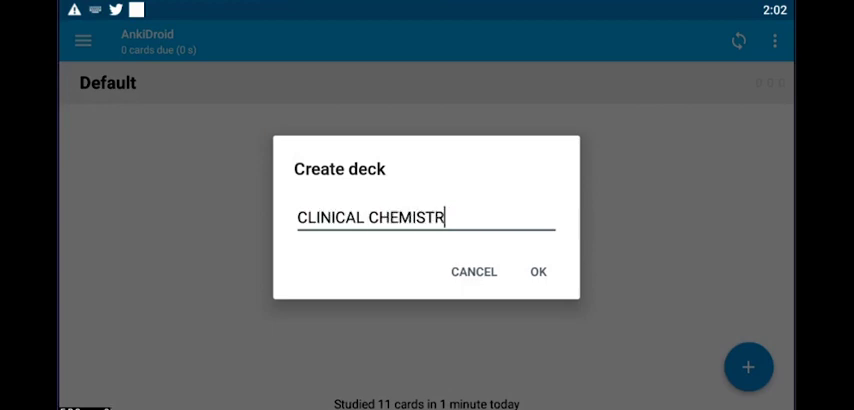
{"action": "left_click", "coordinate": [538, 272]}
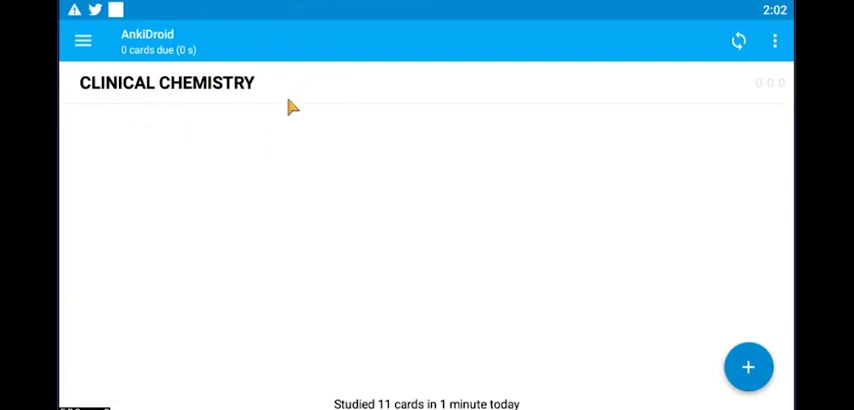
{"action": "mouse_move", "coordinate": [272, 94]}
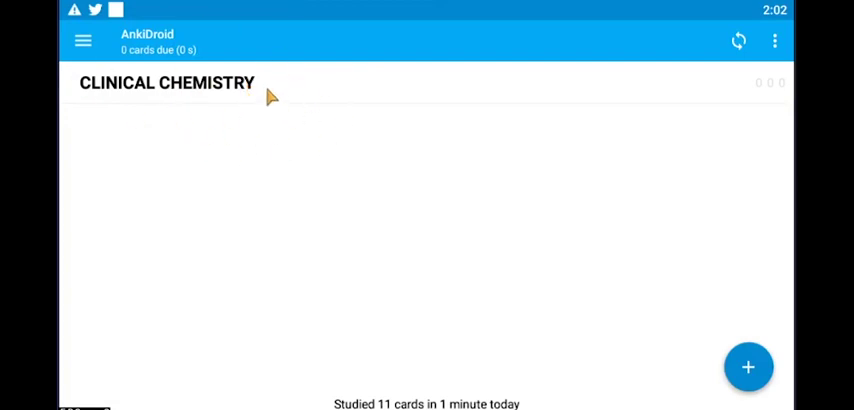
{"action": "mouse_move", "coordinate": [340, 96]}
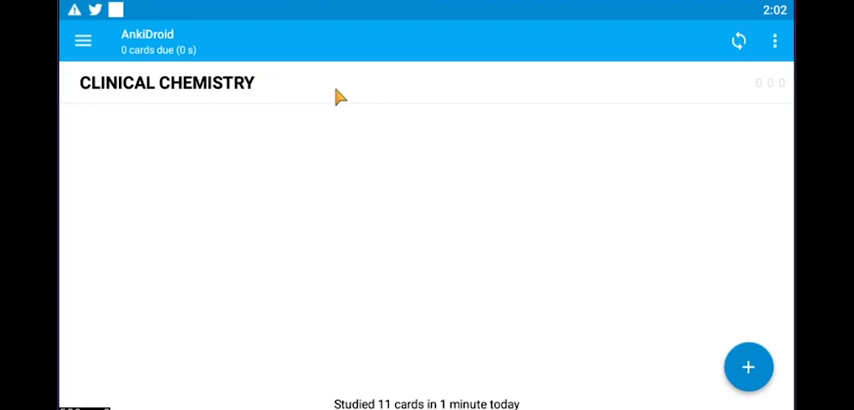
Step: Begin adding a note to CLINICAL CHEMISTRY and show the note type choices
{"action": "left_click", "coordinate": [748, 368]}
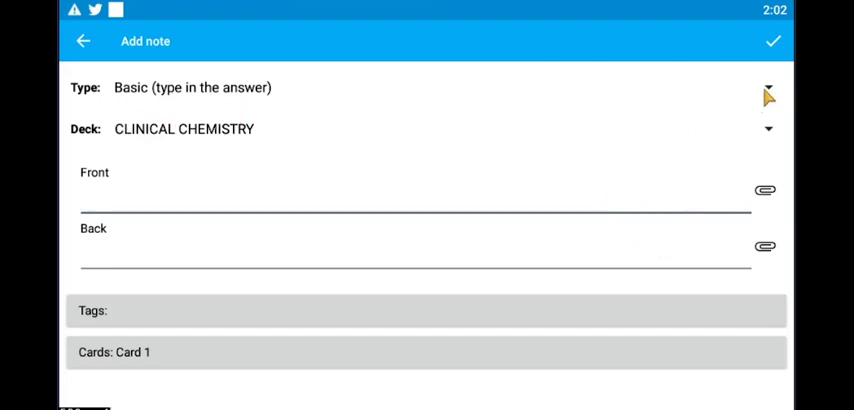
{"action": "left_click", "coordinate": [768, 88]}
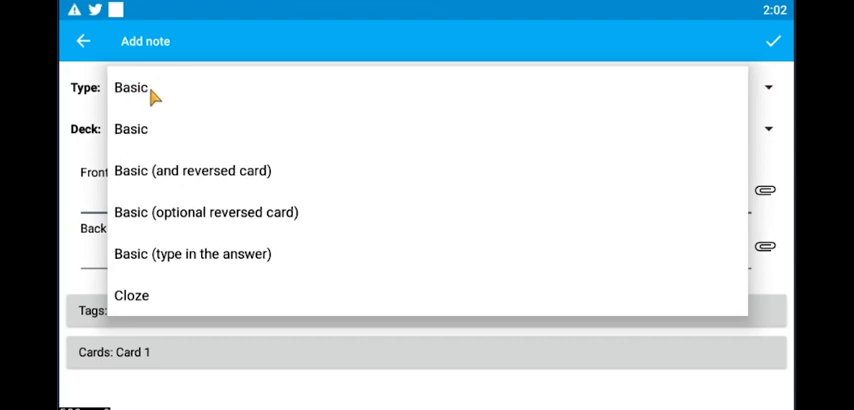
{"action": "mouse_move", "coordinate": [148, 94]}
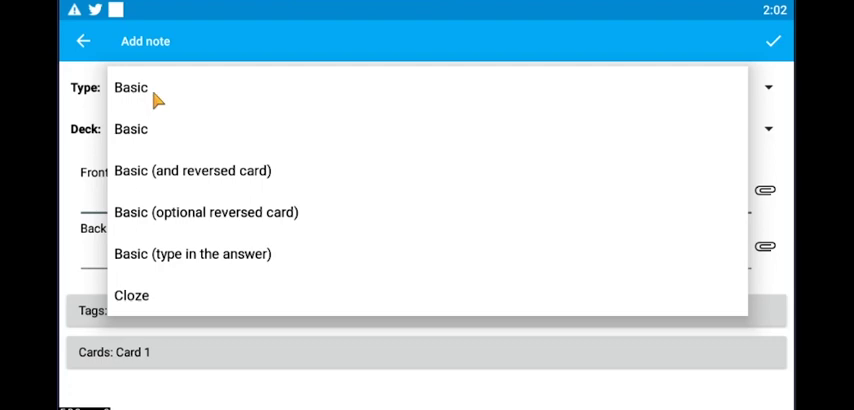
{"action": "mouse_move", "coordinate": [252, 184]}
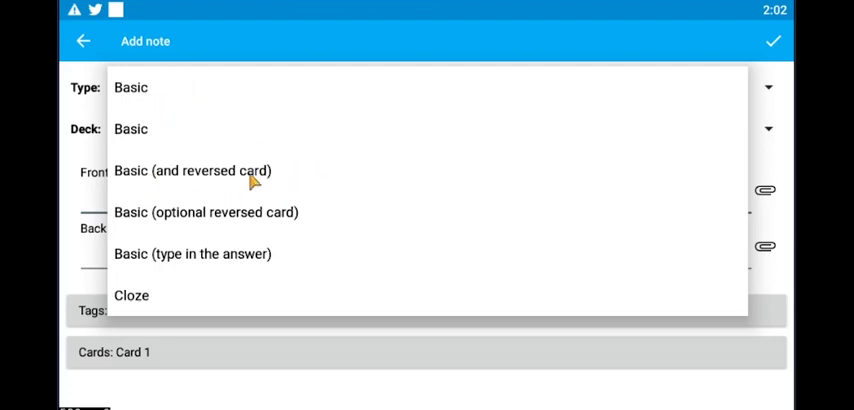
{"action": "mouse_move", "coordinate": [222, 224]}
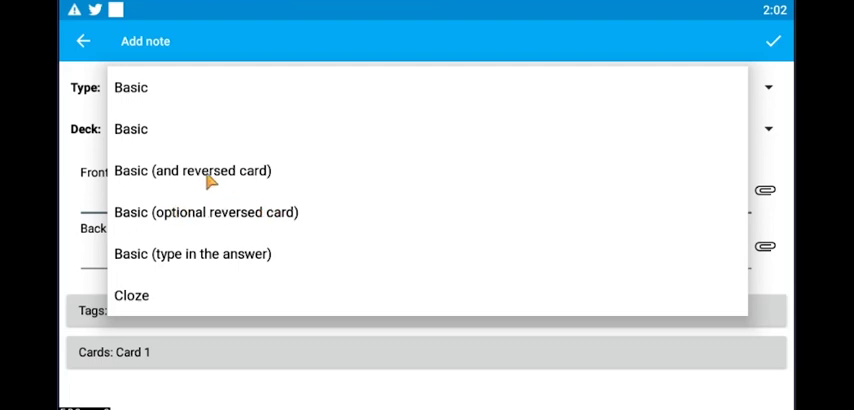
{"action": "mouse_move", "coordinate": [156, 262]}
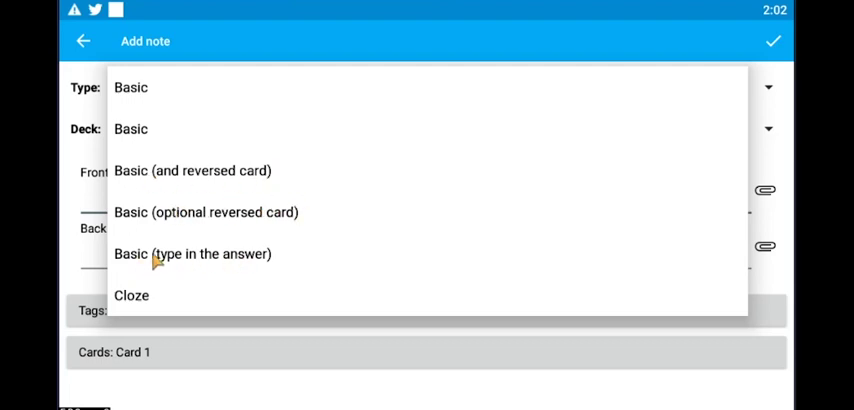
{"action": "mouse_move", "coordinate": [268, 256]}
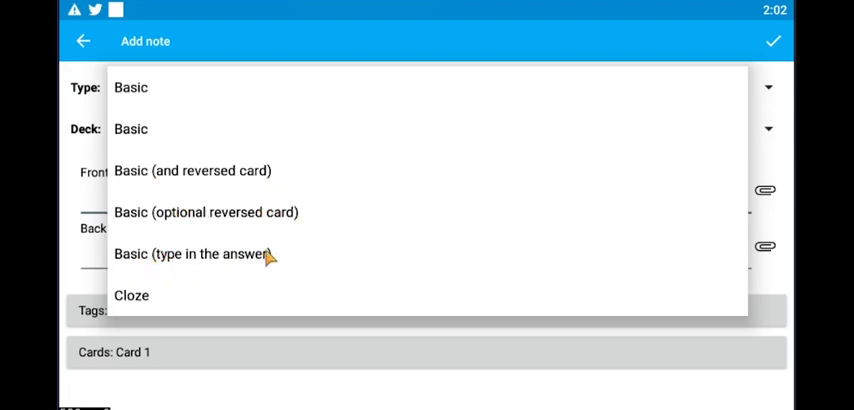
Step: Save a Basic note: front 'The most potent estrogen:', back 'Estradiol'
{"action": "left_click", "coordinate": [132, 88]}
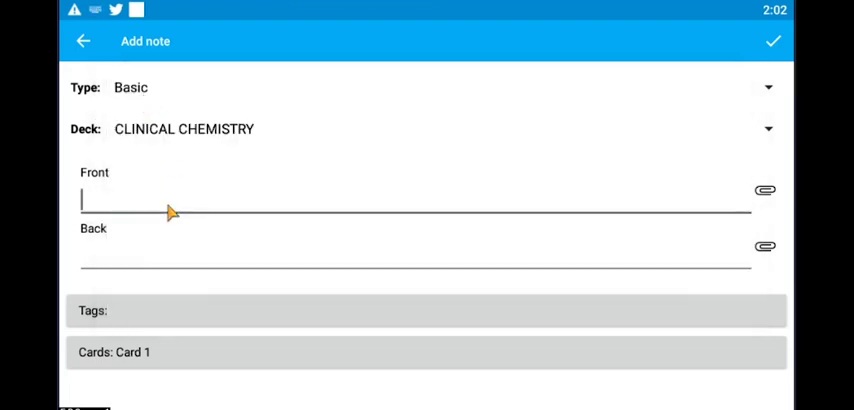
{"action": "type", "text": "The most potent es"}
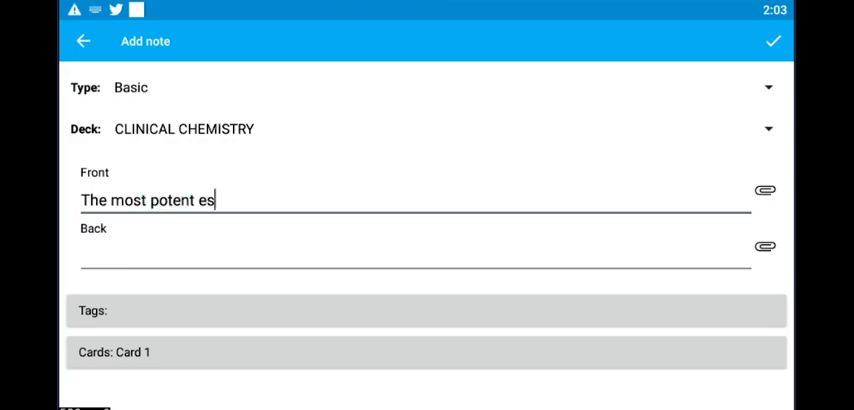
{"action": "type", "text": "trogen:"}
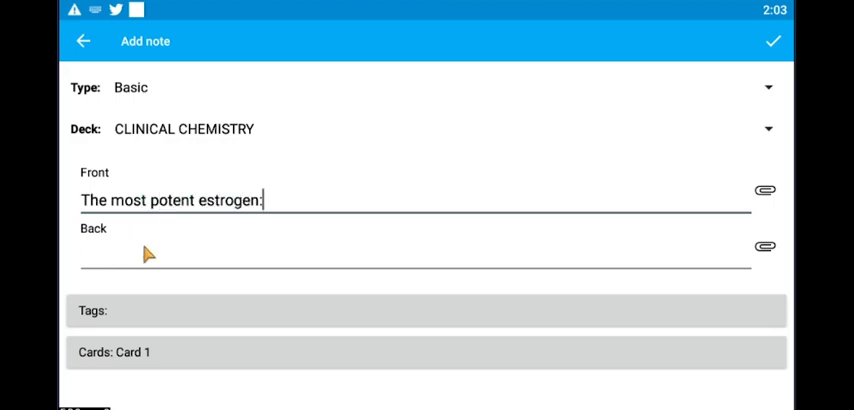
{"action": "type", "text": "Est"}
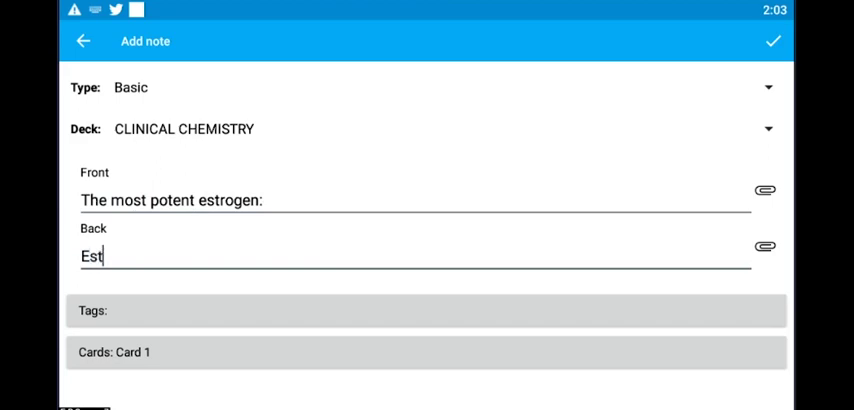
{"action": "type", "text": "radiol"}
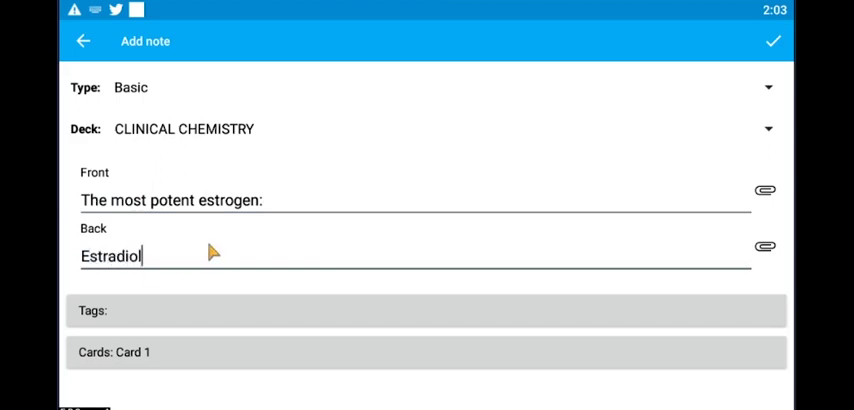
{"action": "mouse_move", "coordinate": [768, 178]}
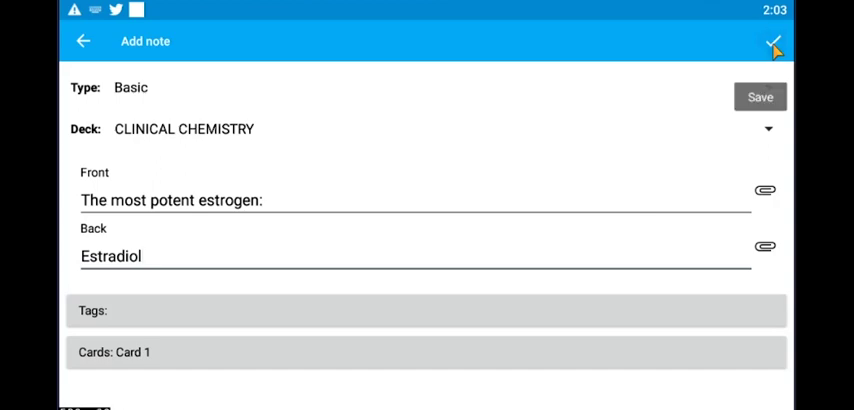
{"action": "left_click", "coordinate": [772, 42]}
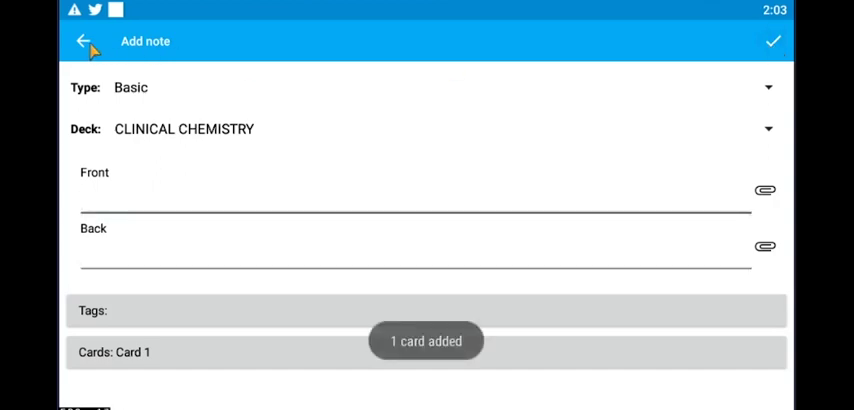
Step: Review the estrogen card, marking it Again before rating it Easy, leaving nothing due
{"action": "left_click", "coordinate": [84, 40]}
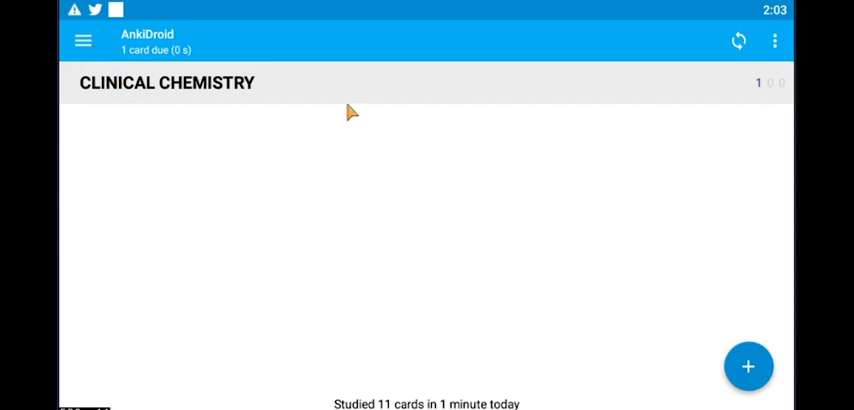
{"action": "mouse_move", "coordinate": [278, 88]}
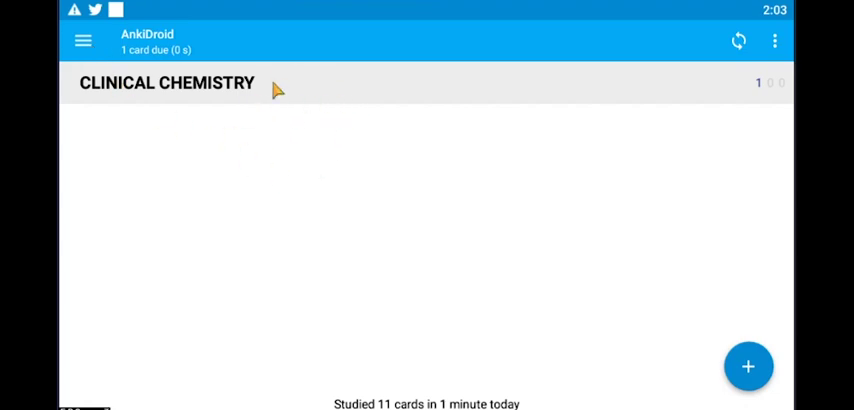
{"action": "left_click", "coordinate": [168, 82]}
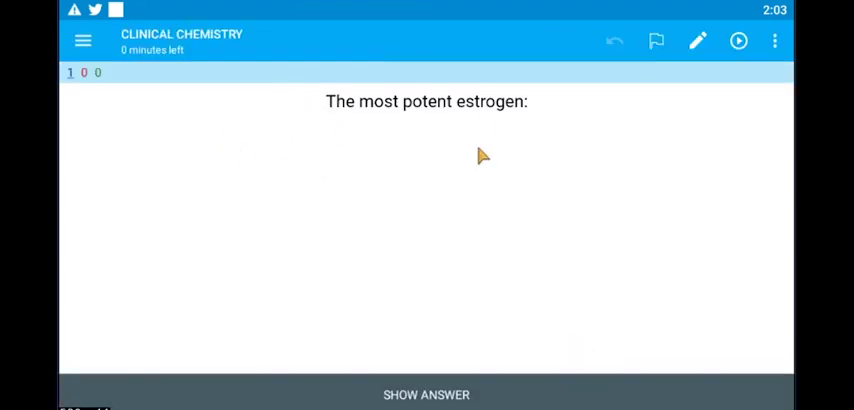
{"action": "mouse_move", "coordinate": [450, 280]}
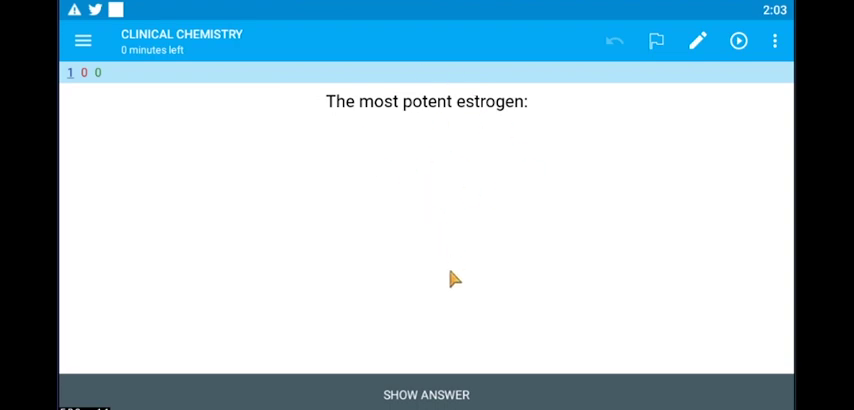
{"action": "left_click", "coordinate": [426, 394]}
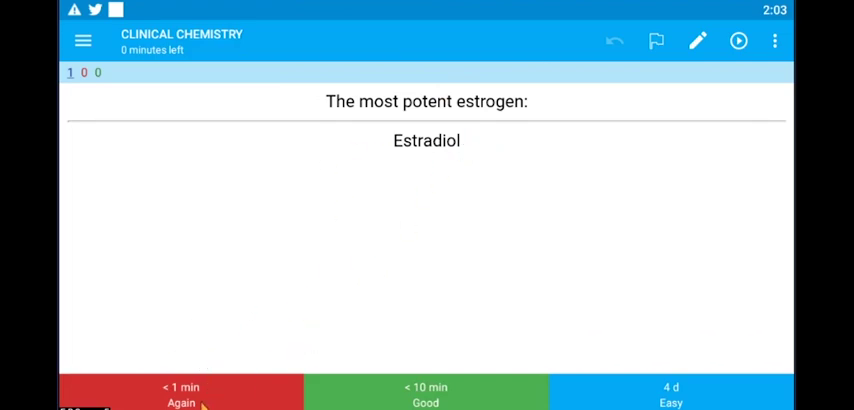
{"action": "mouse_move", "coordinate": [620, 312]}
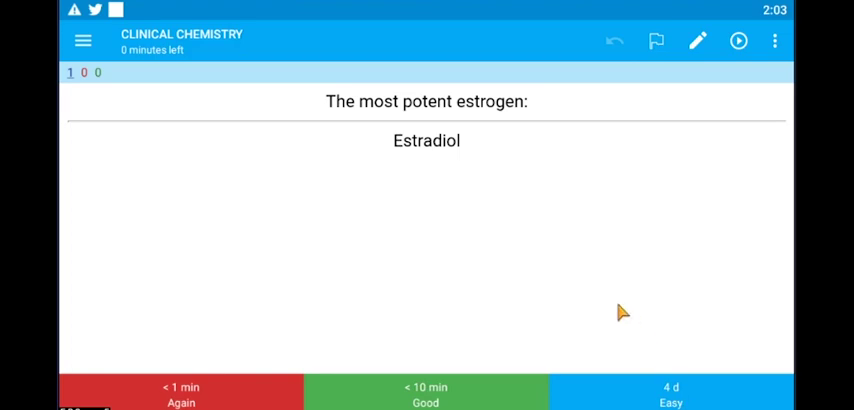
{"action": "mouse_move", "coordinate": [480, 348]}
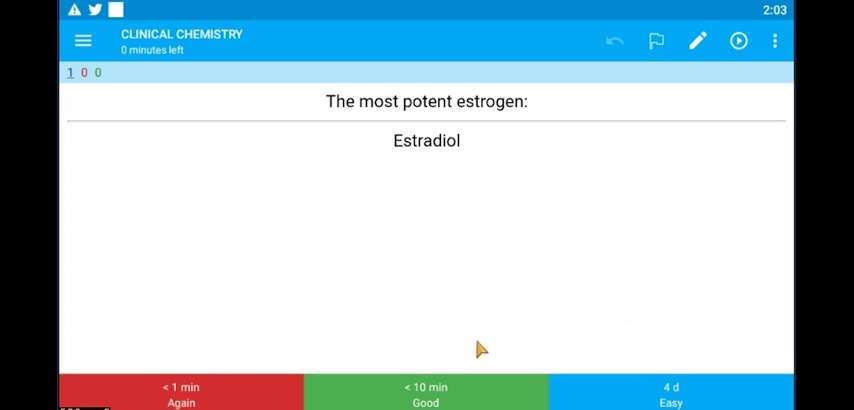
{"action": "mouse_move", "coordinate": [444, 322]}
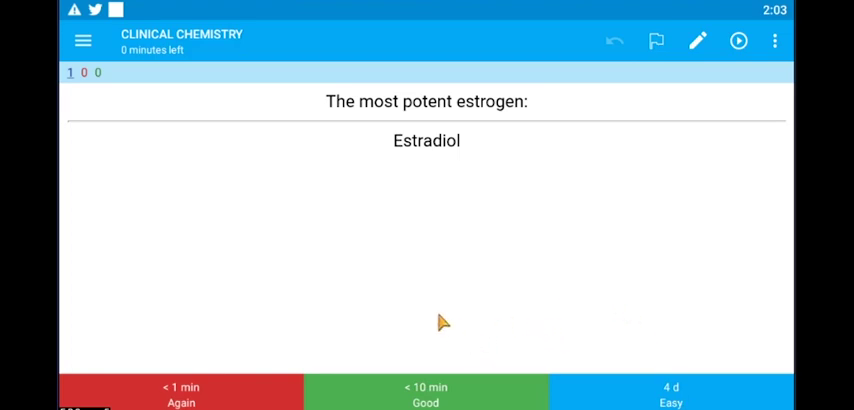
{"action": "mouse_move", "coordinate": [250, 358]}
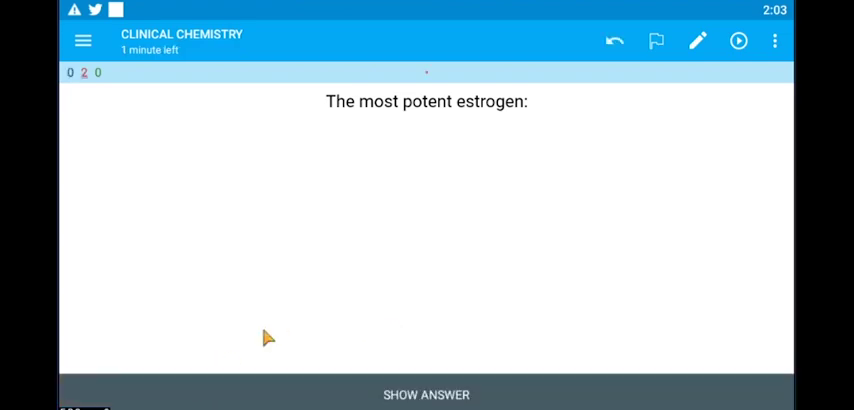
{"action": "mouse_move", "coordinate": [358, 228]}
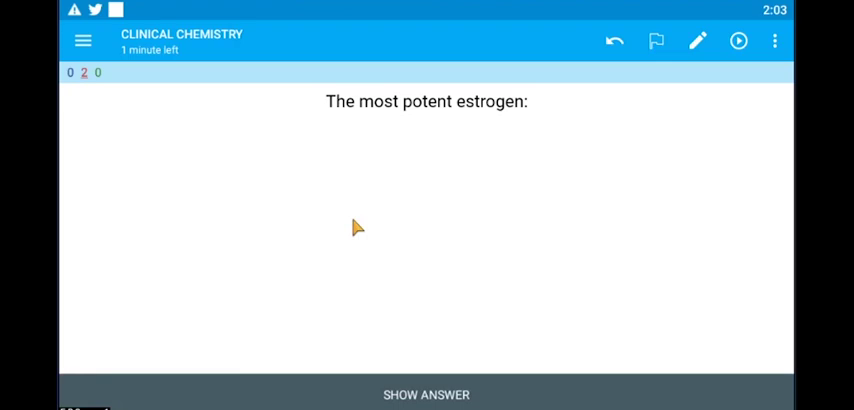
{"action": "left_click", "coordinate": [426, 394]}
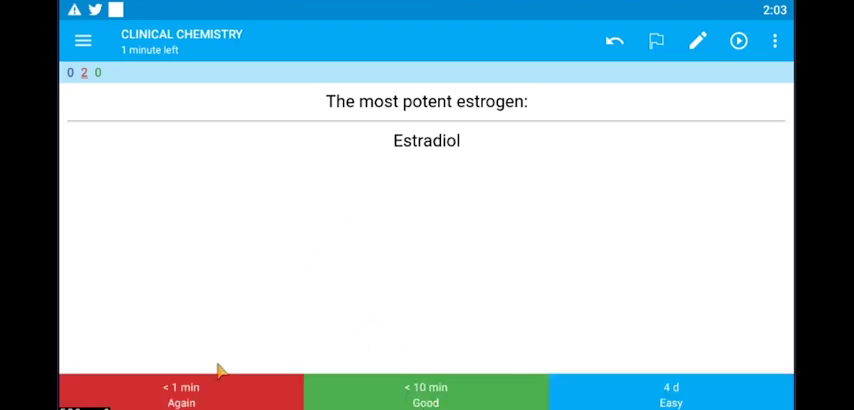
{"action": "left_click", "coordinate": [426, 396]}
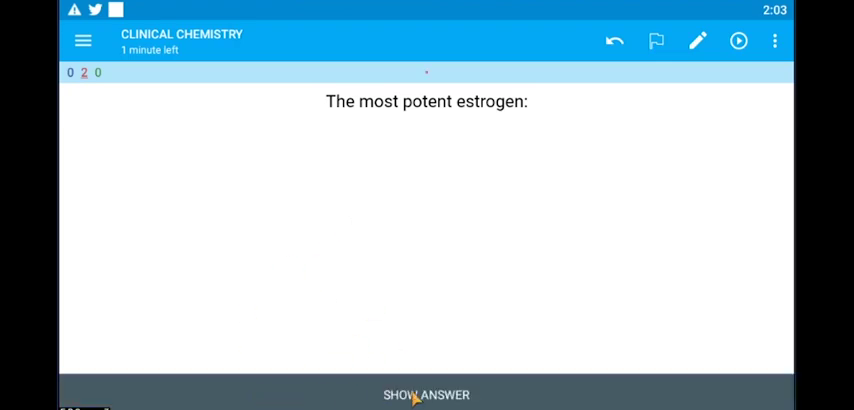
{"action": "left_click", "coordinate": [426, 394]}
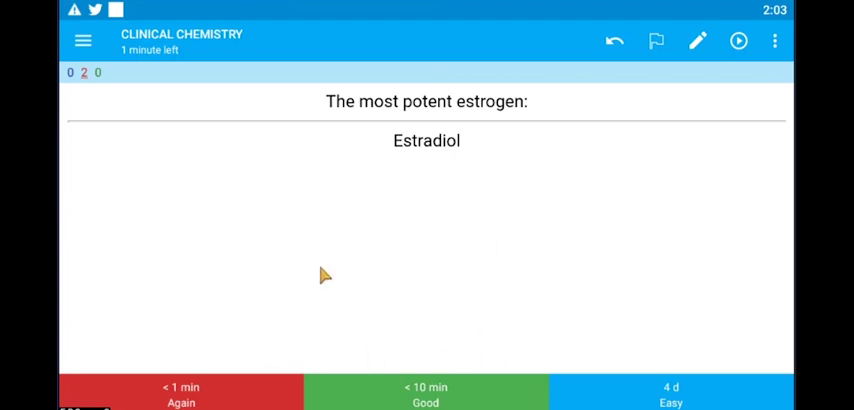
{"action": "mouse_move", "coordinate": [392, 338]}
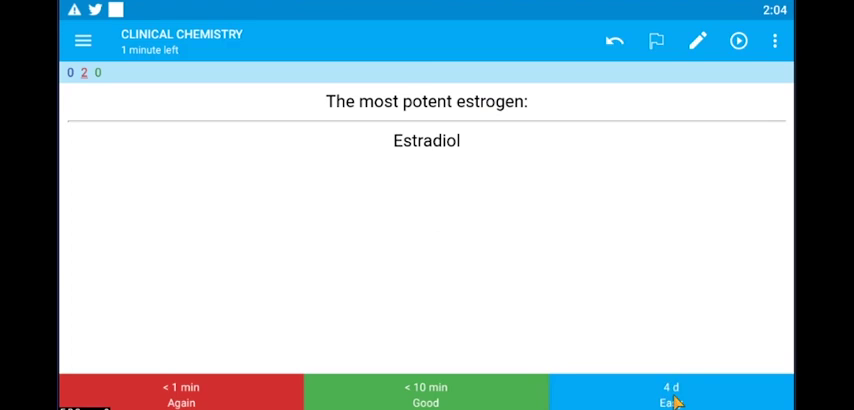
{"action": "left_click", "coordinate": [672, 394]}
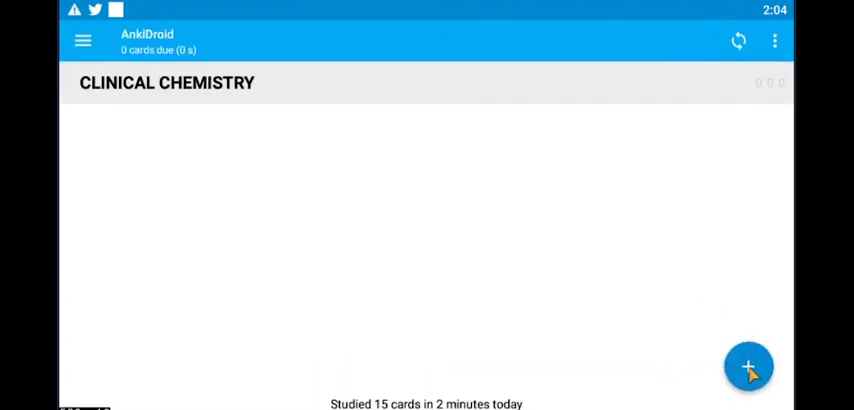
Step: Save a Basic (and reversed card) note: 'Wavelength of Cyanmethemoglobin:' answered '540 nm'
{"action": "left_click", "coordinate": [748, 366]}
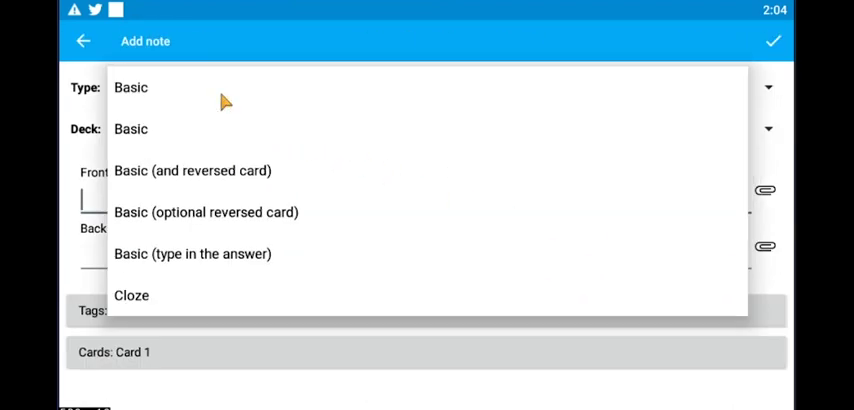
{"action": "left_click", "coordinate": [192, 170]}
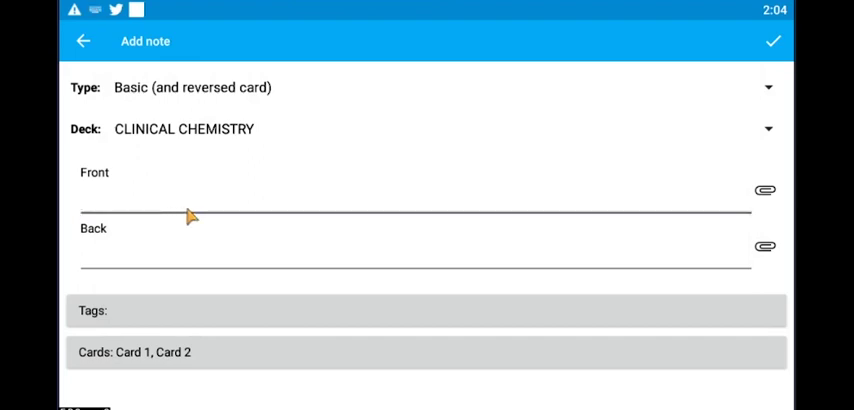
{"action": "type", "text": "Wavelength of Cyanm"}
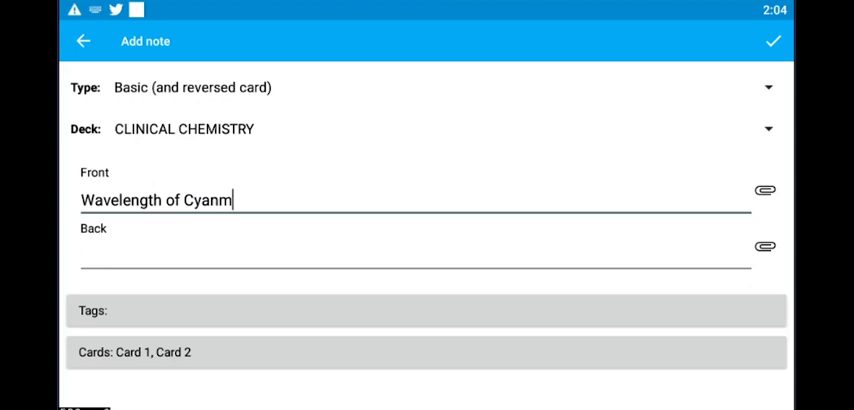
{"action": "type", "text": "ethemoglobin:"}
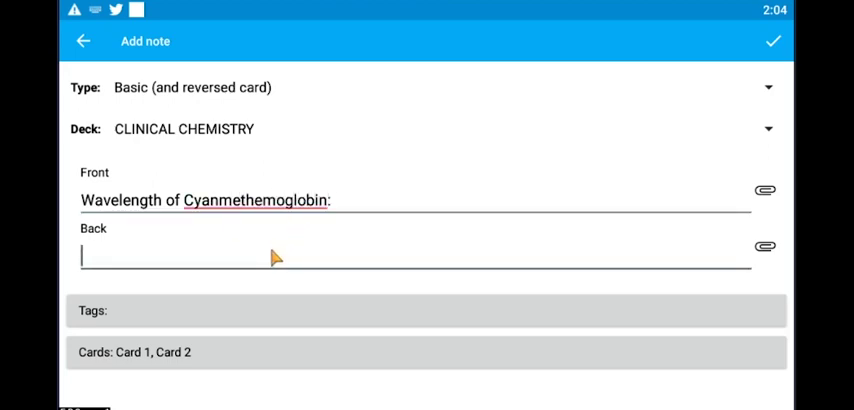
{"action": "type", "text": "540 nm"}
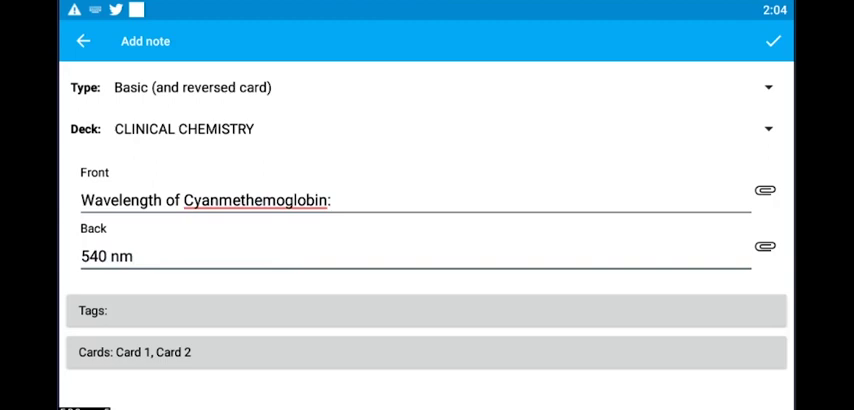
{"action": "left_click", "coordinate": [772, 40]}
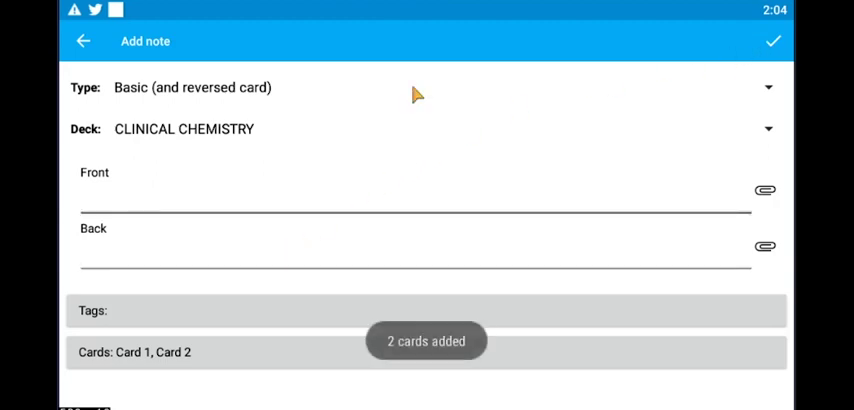
Step: Review both Cyanmethemoglobin cards, repeating one then rating Easy, until the deck is finished
{"action": "left_click", "coordinate": [772, 40]}
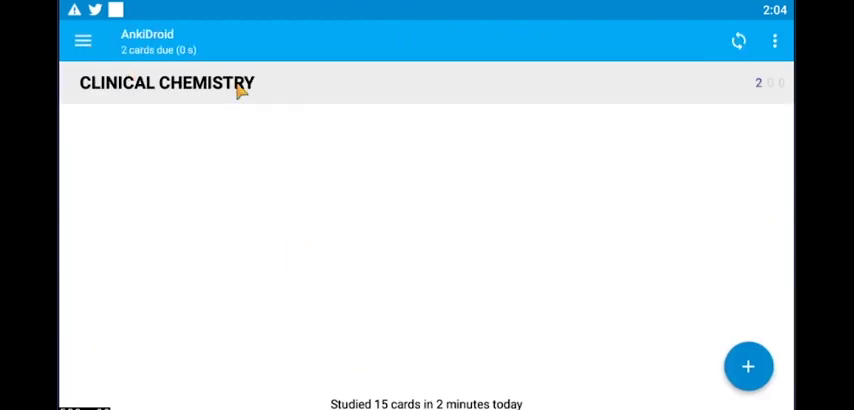
{"action": "left_click", "coordinate": [168, 84]}
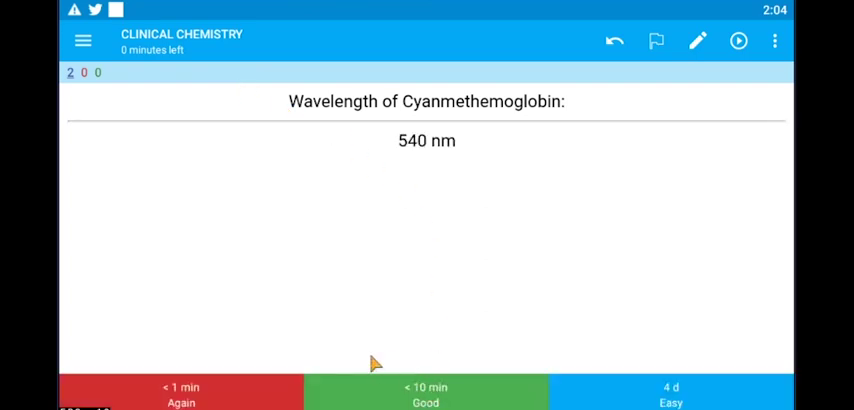
{"action": "left_click", "coordinate": [424, 392]}
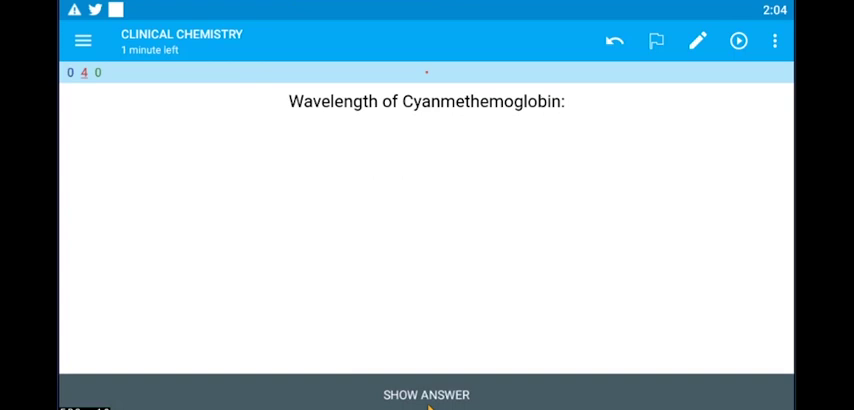
{"action": "left_click", "coordinate": [426, 394]}
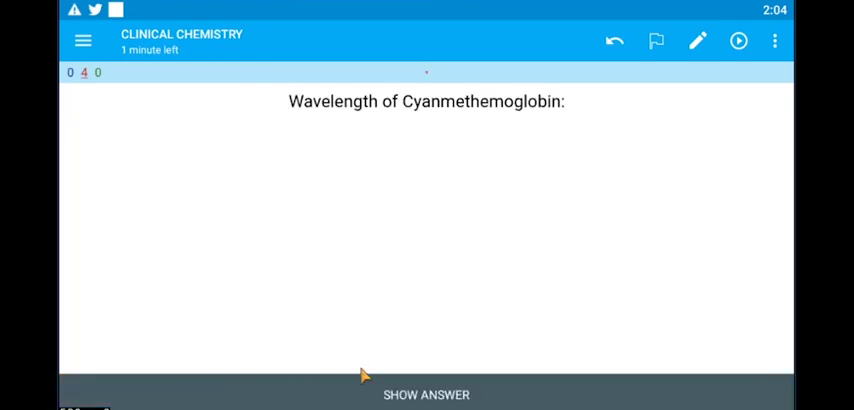
{"action": "left_click", "coordinate": [426, 394]}
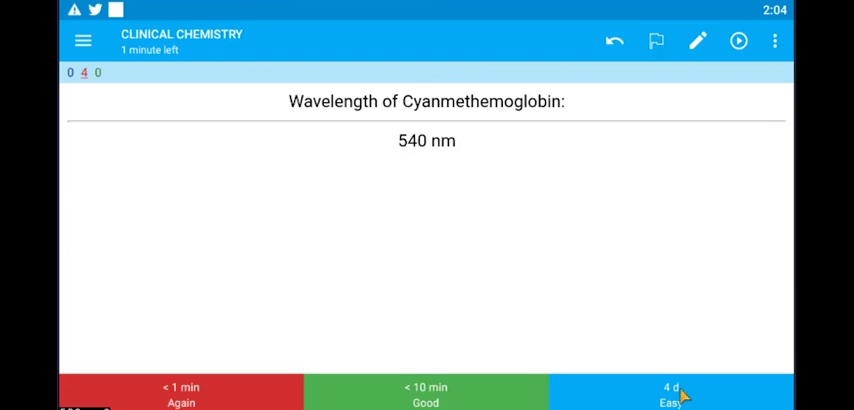
{"action": "left_click", "coordinate": [672, 394]}
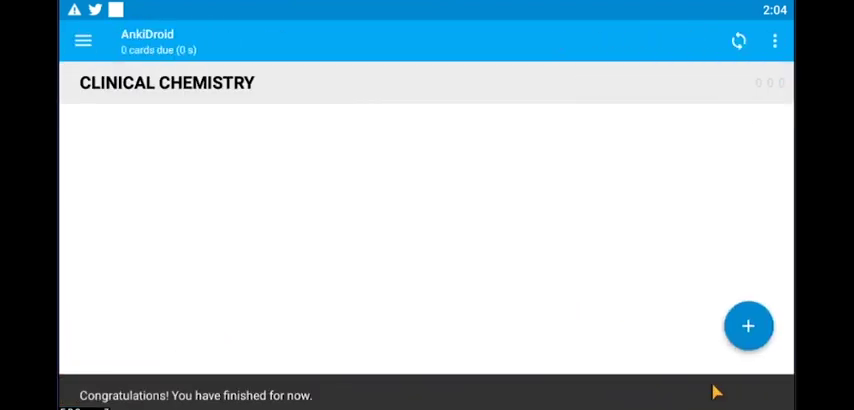
Step: Save a Basic (type in the answer) note: 'Reference Laboratory for CC:' answered 'Lung Center of the Philippines'
{"action": "left_click", "coordinate": [748, 326]}
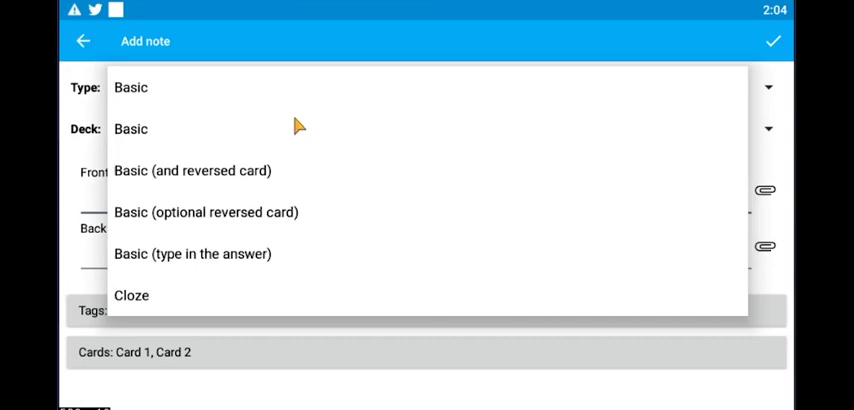
{"action": "mouse_move", "coordinate": [236, 264]}
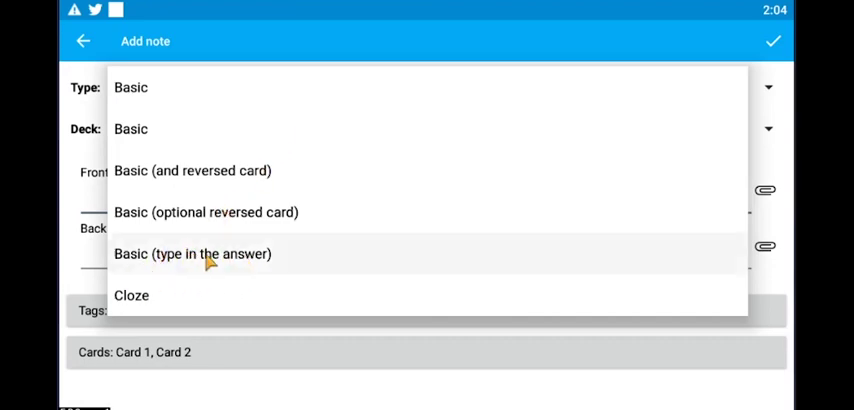
{"action": "left_click", "coordinate": [192, 252]}
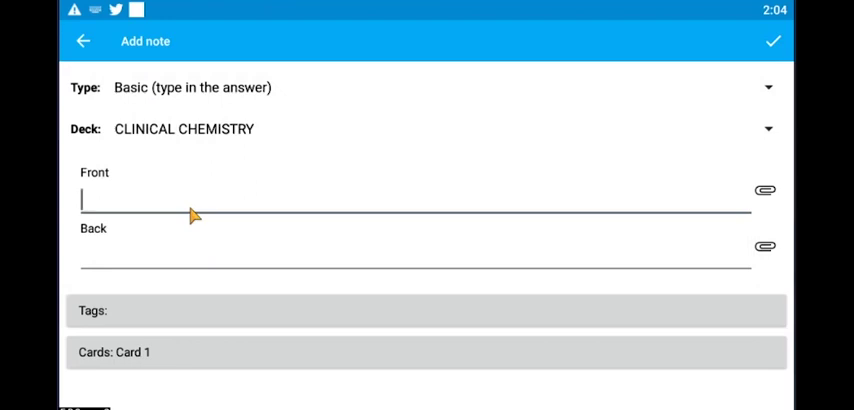
{"action": "type", "text": "Reference Laboratory f"}
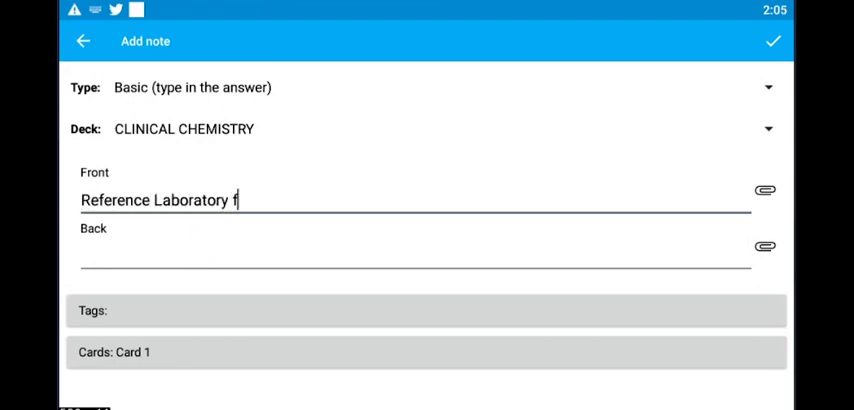
{"action": "type", "text": "or CC:"}
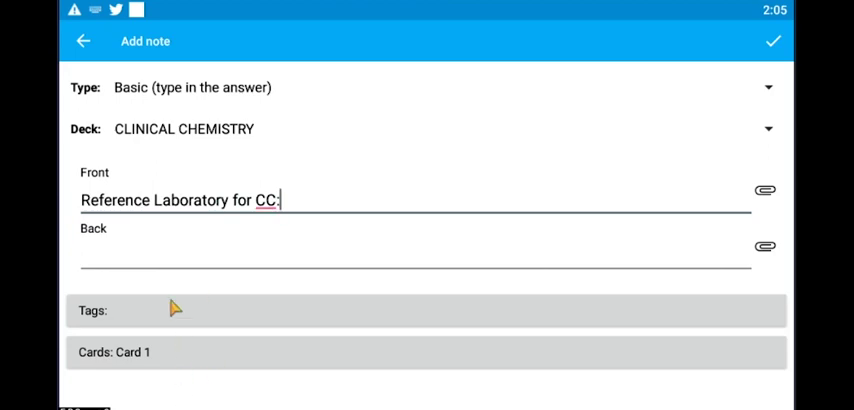
{"action": "type", "text": "Lung Cen"}
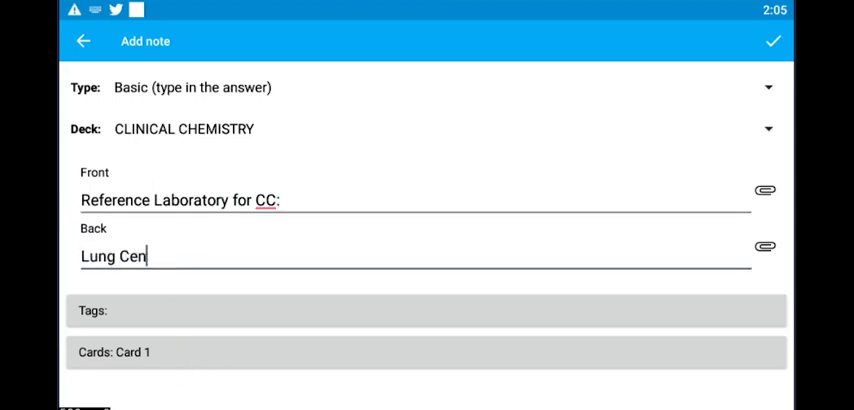
{"action": "type", "text": "ter of the Philip"}
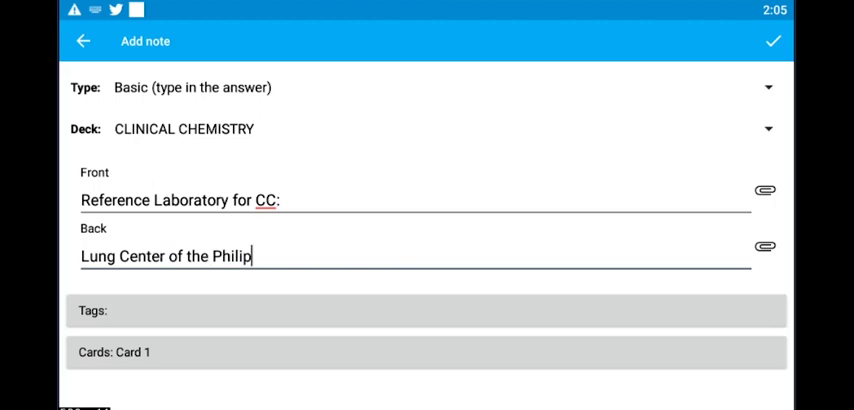
{"action": "type", "text": "pines"}
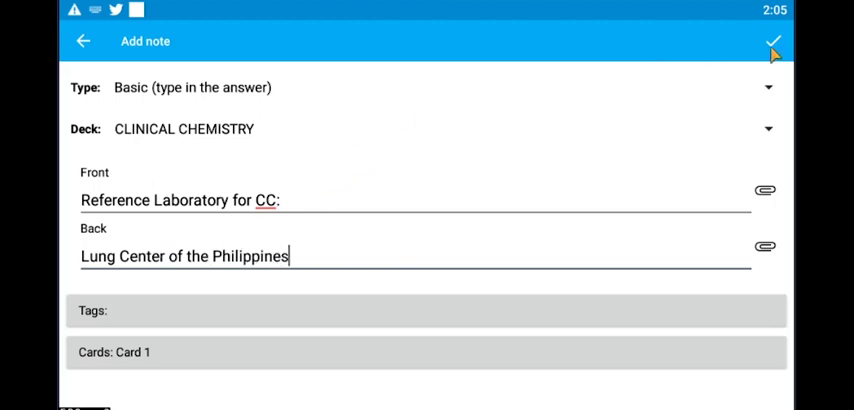
{"action": "left_click", "coordinate": [772, 40]}
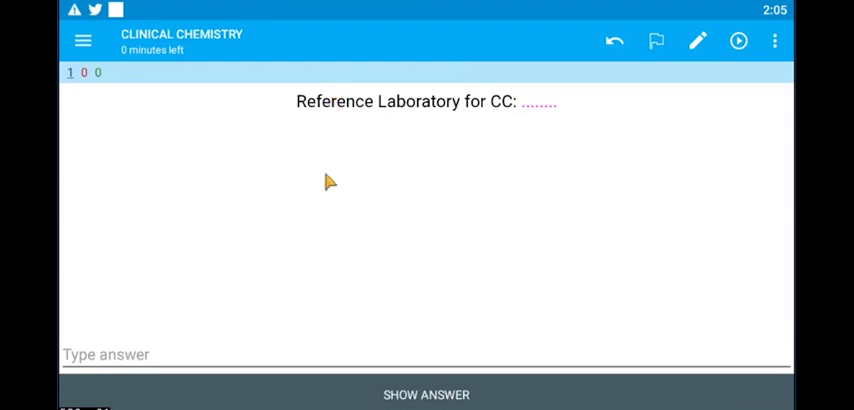
Step: Type 'Lung Center of the Philippines' as the answer and reveal it for checking
{"action": "type", "text": "Lung Center of the P"}
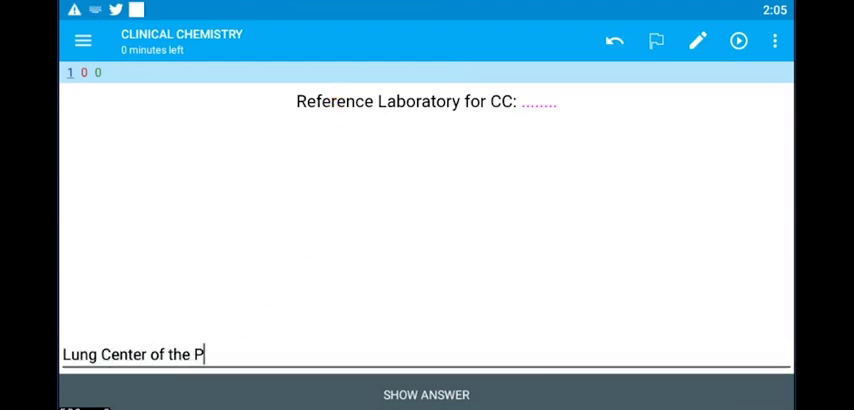
{"action": "type", "text": "hilippines"}
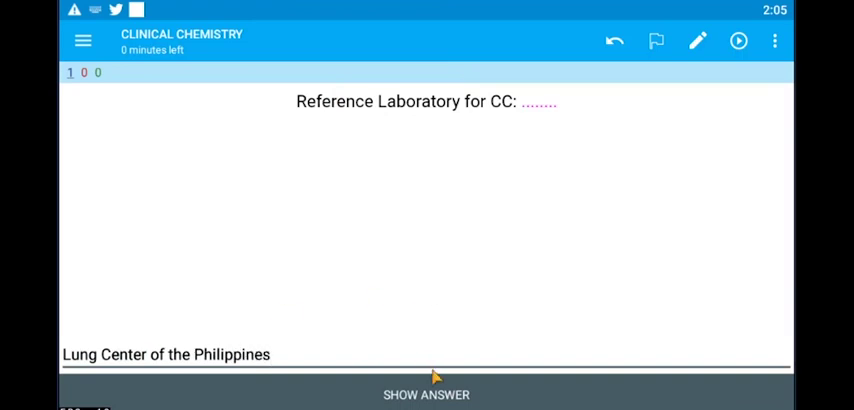
{"action": "left_click", "coordinate": [424, 394]}
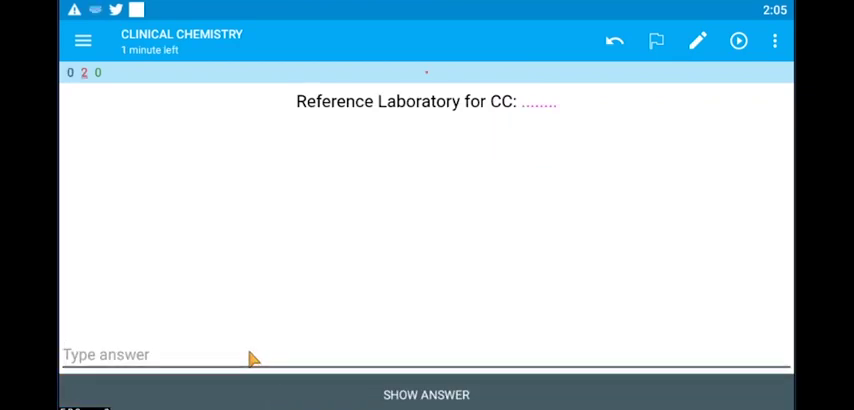
Step: Answer again with 'Lung Center', check it, and rate the card Easy
{"action": "type", "text": "Lung Center"}
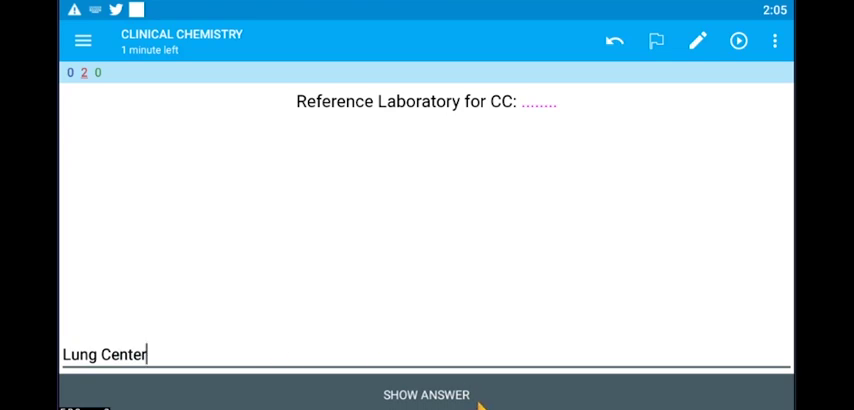
{"action": "mouse_move", "coordinate": [450, 316]}
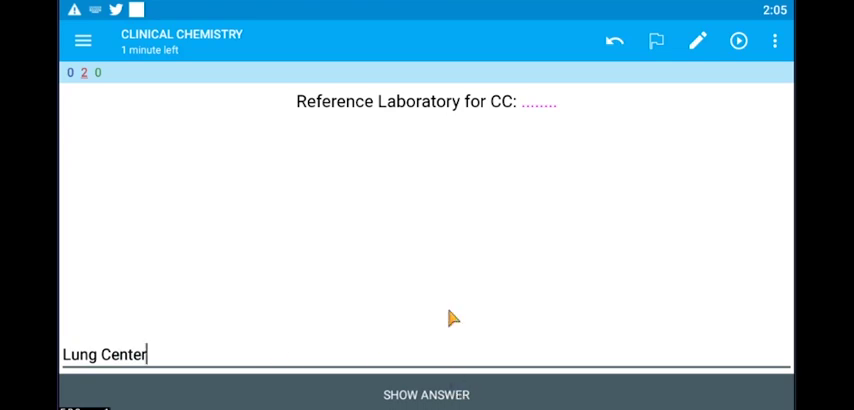
{"action": "left_click", "coordinate": [426, 394]}
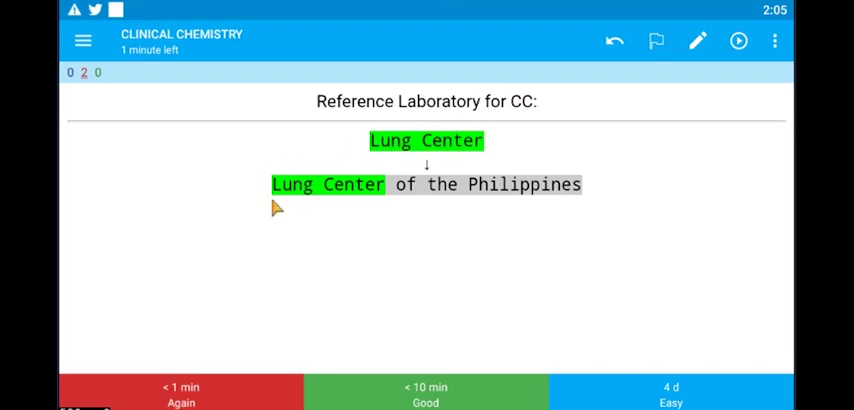
{"action": "mouse_move", "coordinate": [378, 206]}
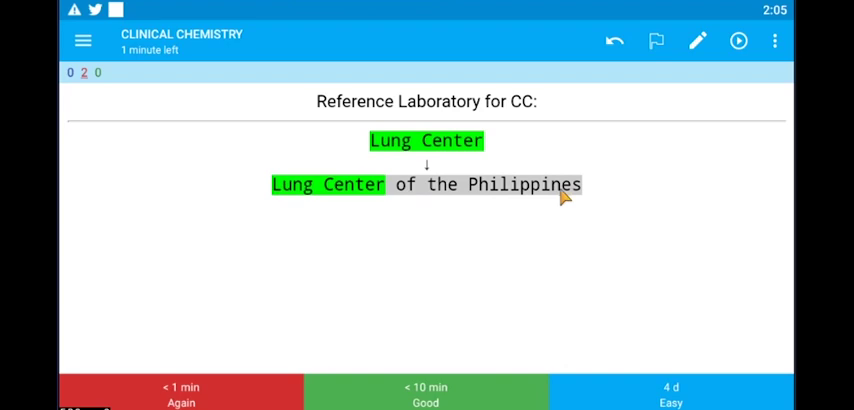
{"action": "mouse_move", "coordinate": [398, 310]}
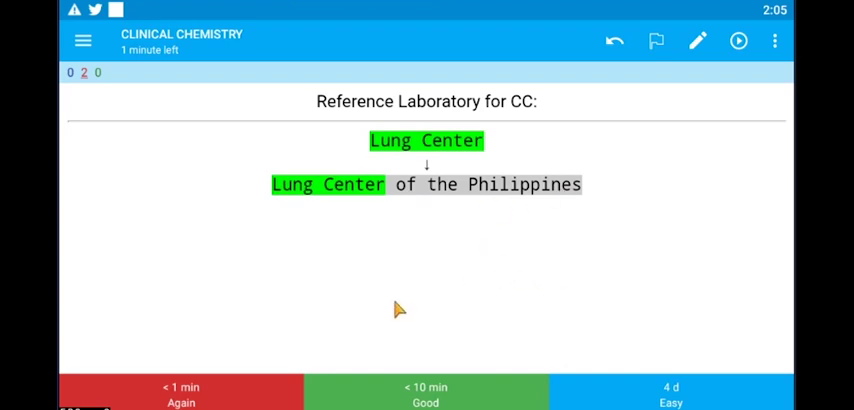
{"action": "mouse_move", "coordinate": [722, 342]}
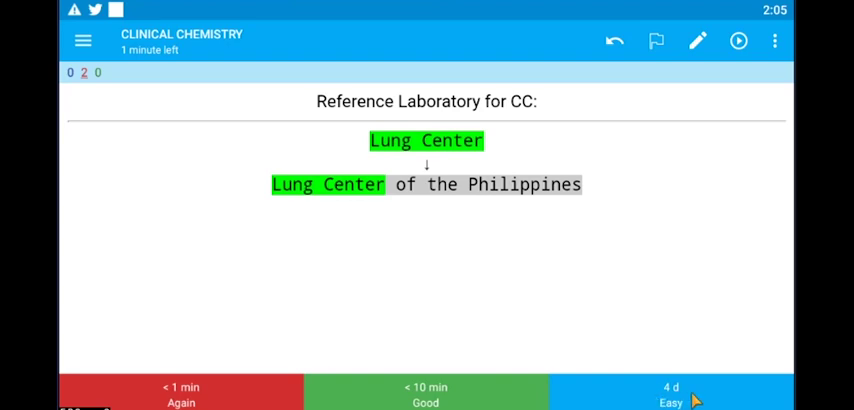
{"action": "left_click", "coordinate": [672, 396]}
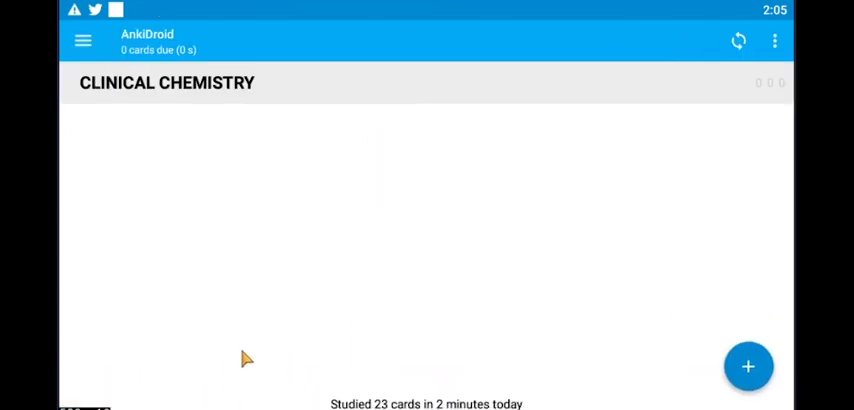
{"action": "mouse_move", "coordinate": [476, 258]}
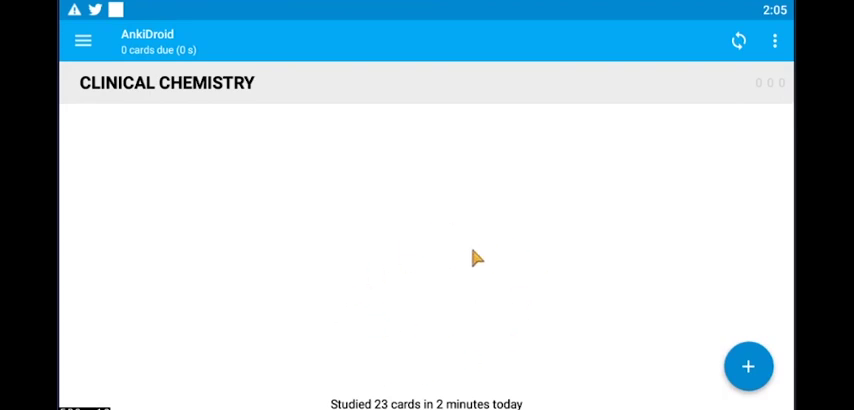
{"action": "mouse_move", "coordinate": [330, 296]}
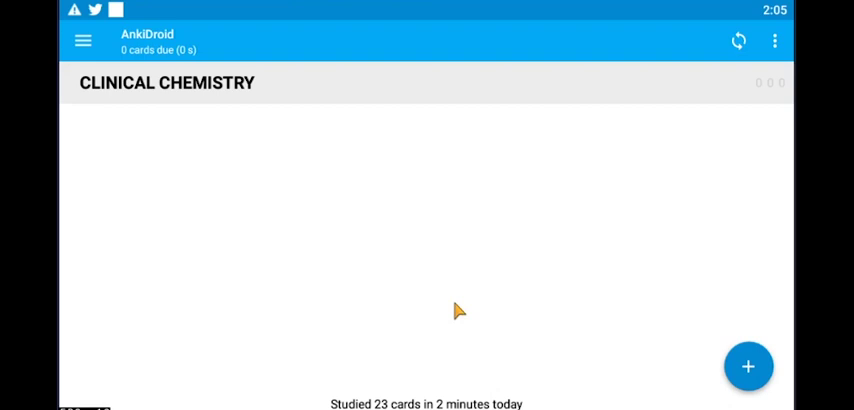
{"action": "mouse_move", "coordinate": [682, 324]}
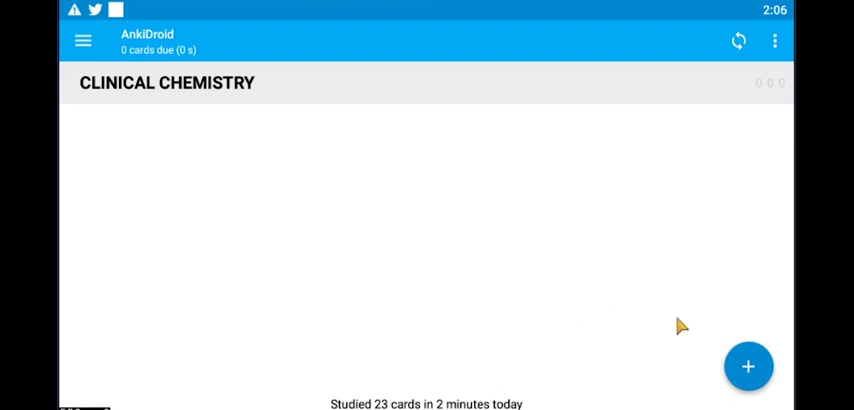